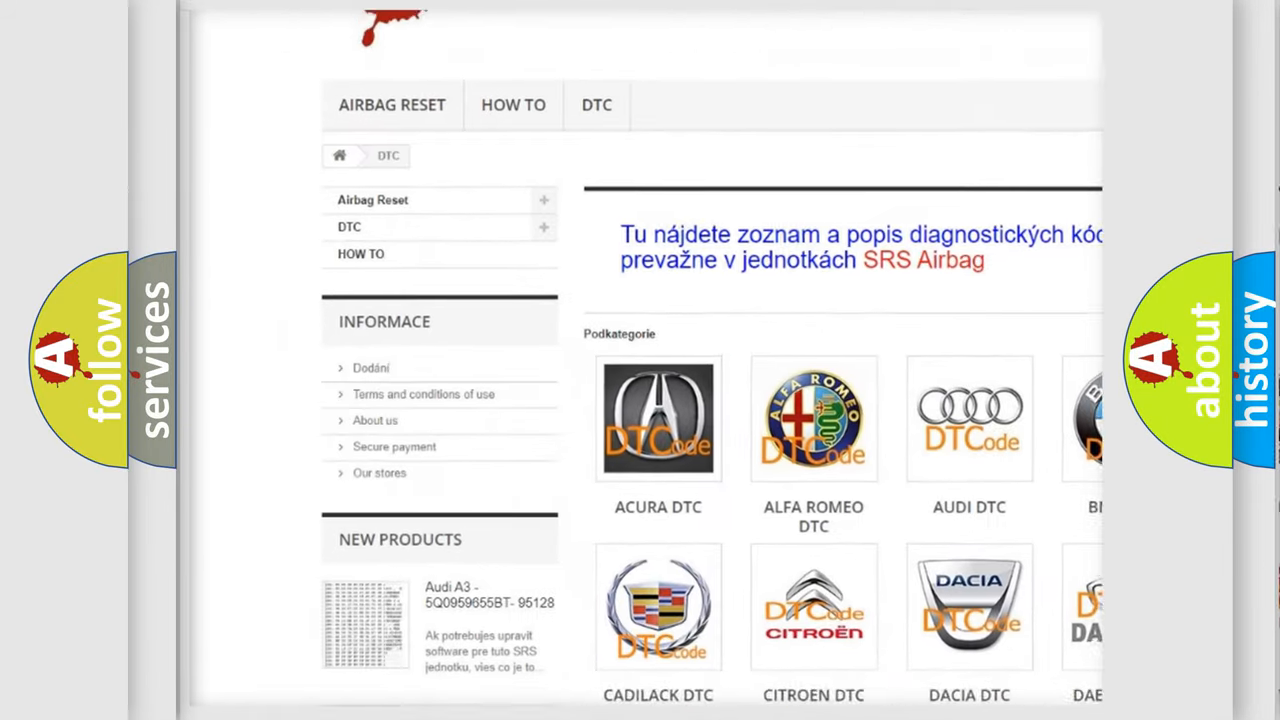
scroll("down", 3)
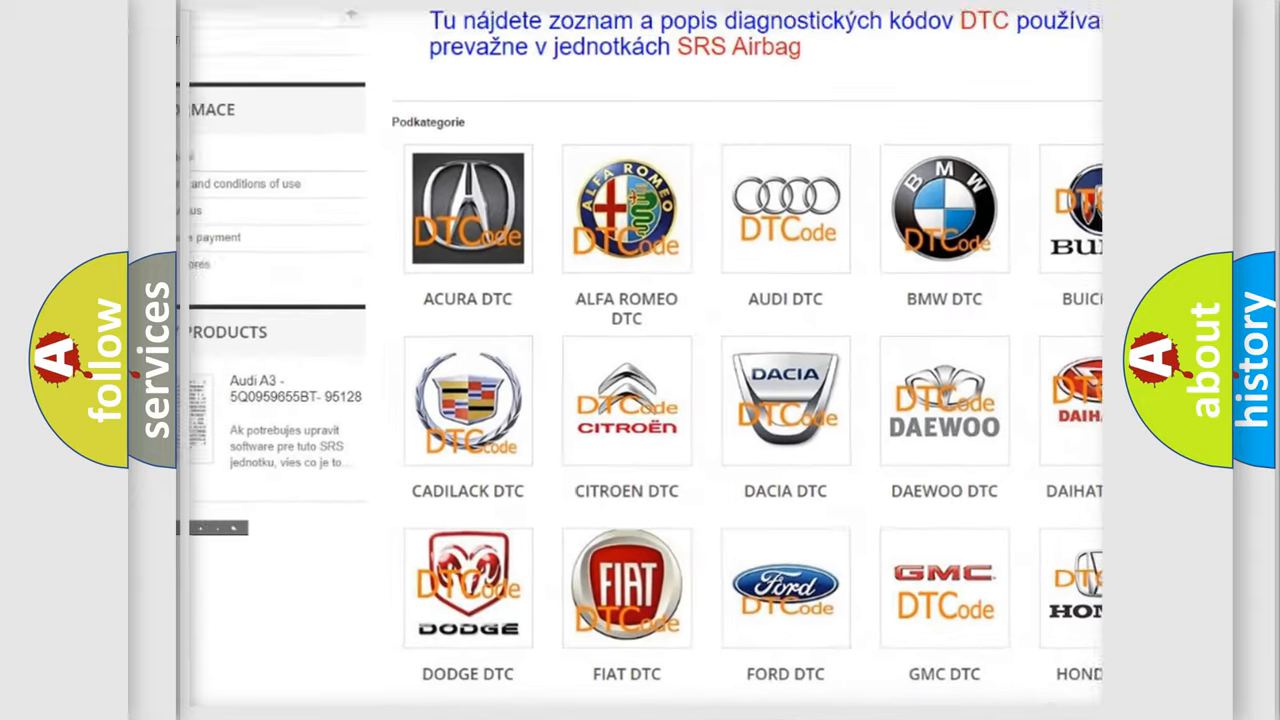
scroll("down", 3)
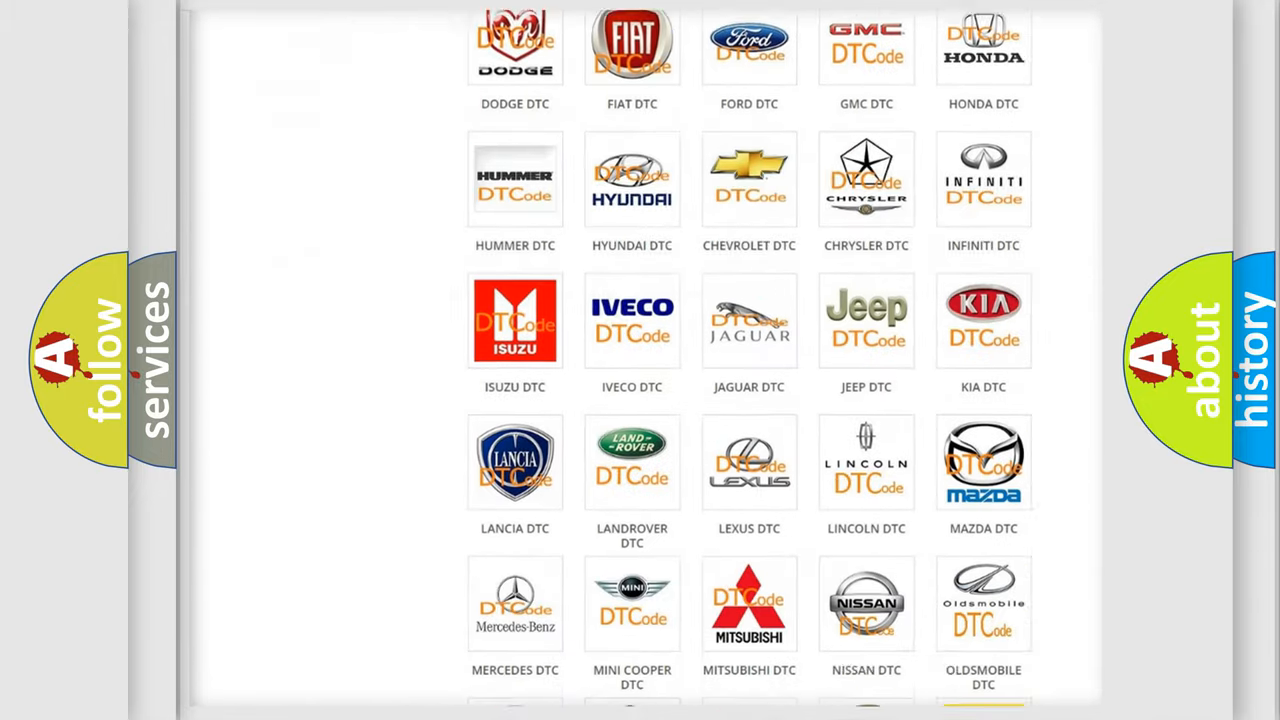
scroll("down", 3)
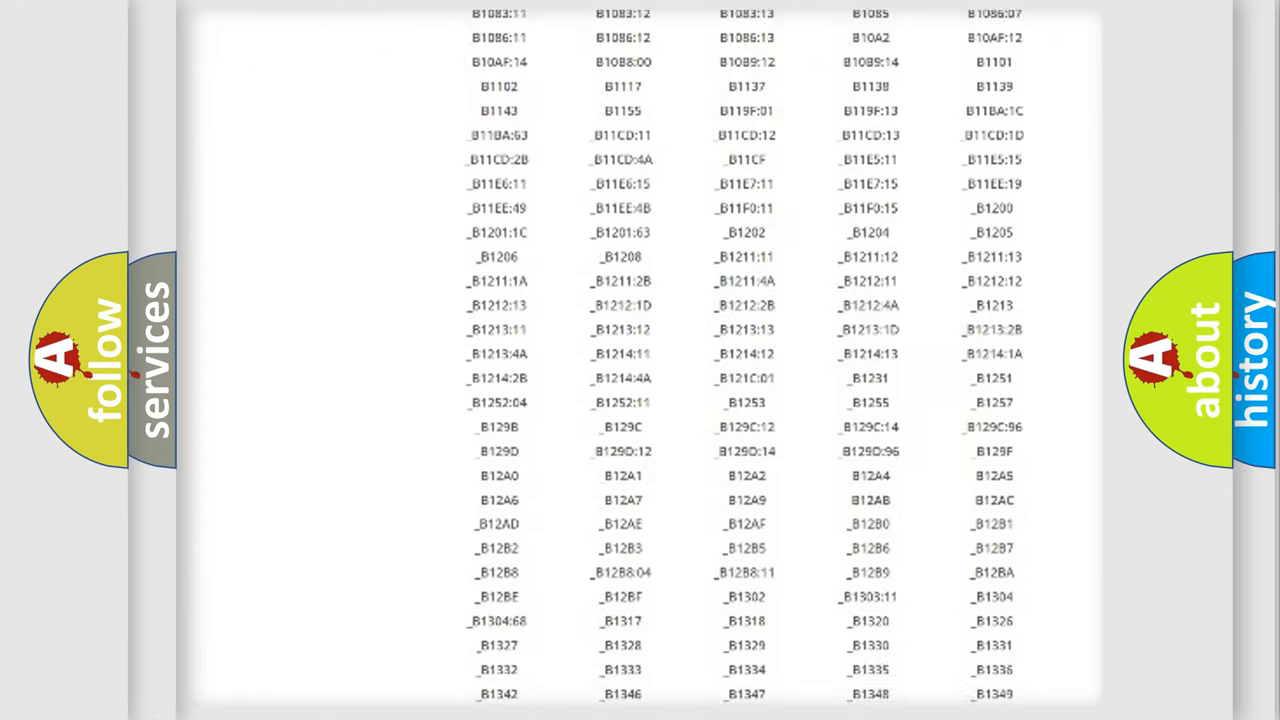
scroll("down", 3)
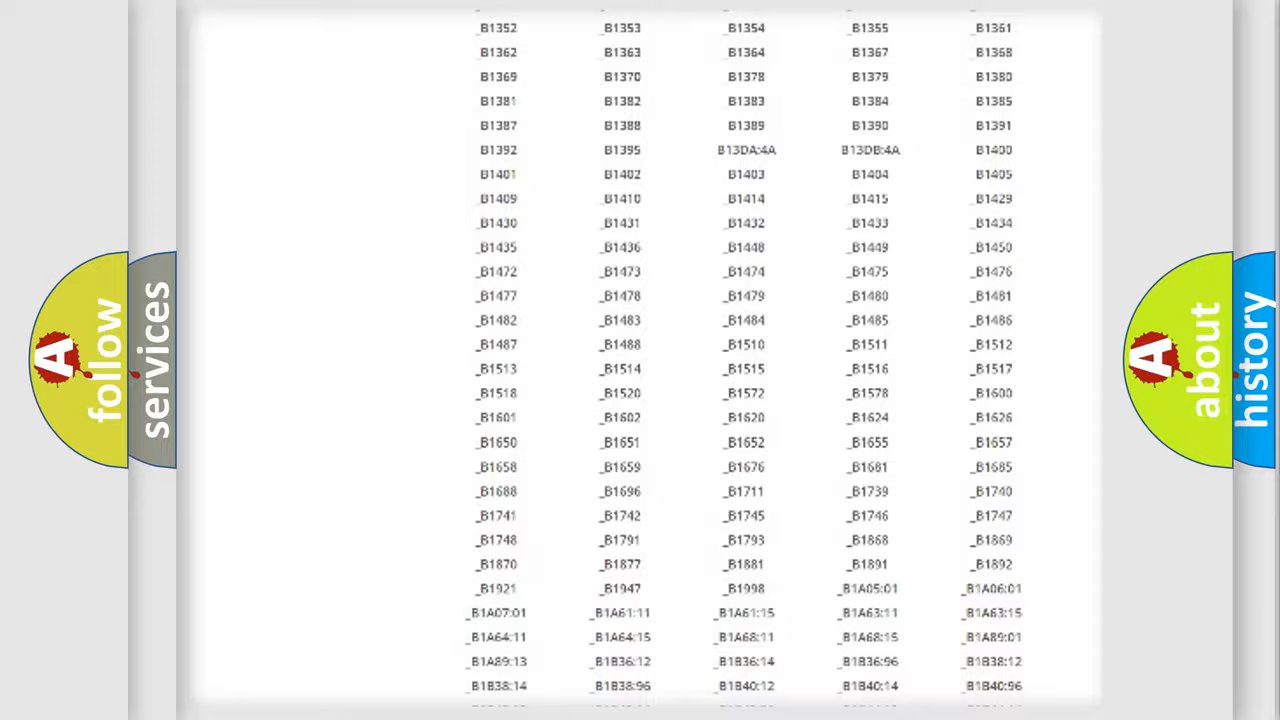